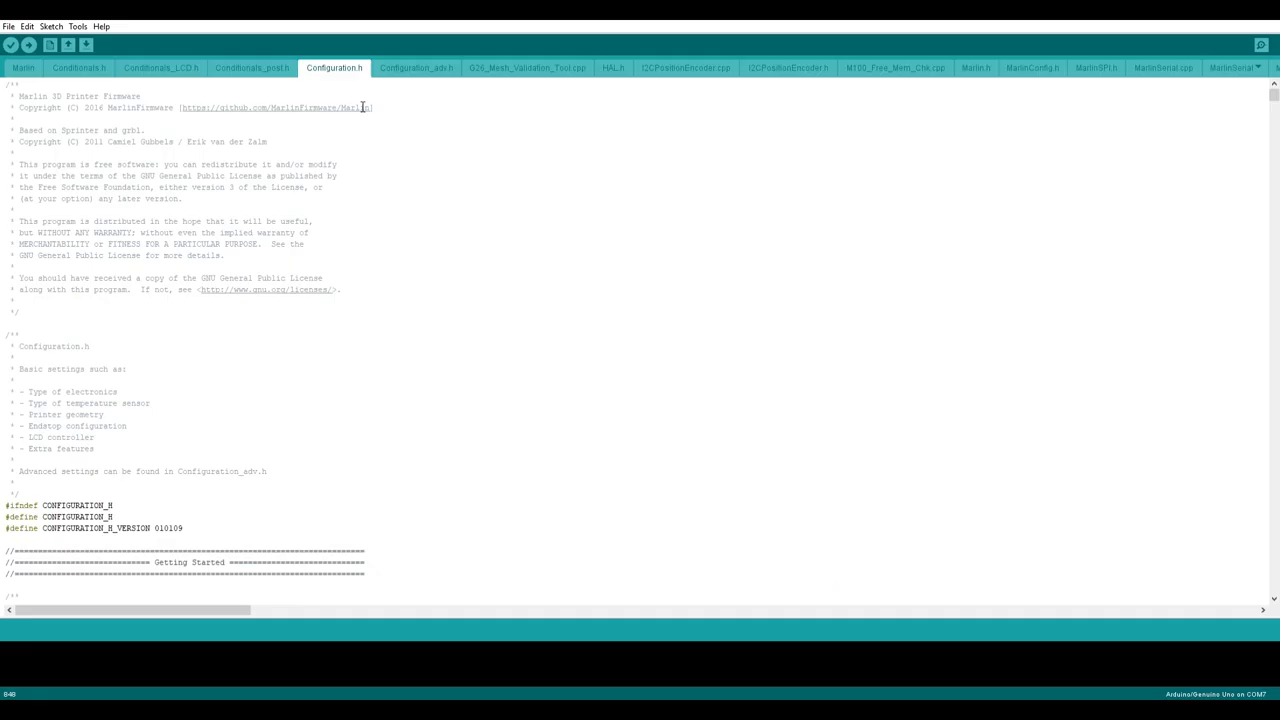
# - Scroll Configuration.h past the license header to the SERIAL_PORT and BAUDRATE defines
pyautogui.scroll(-3)
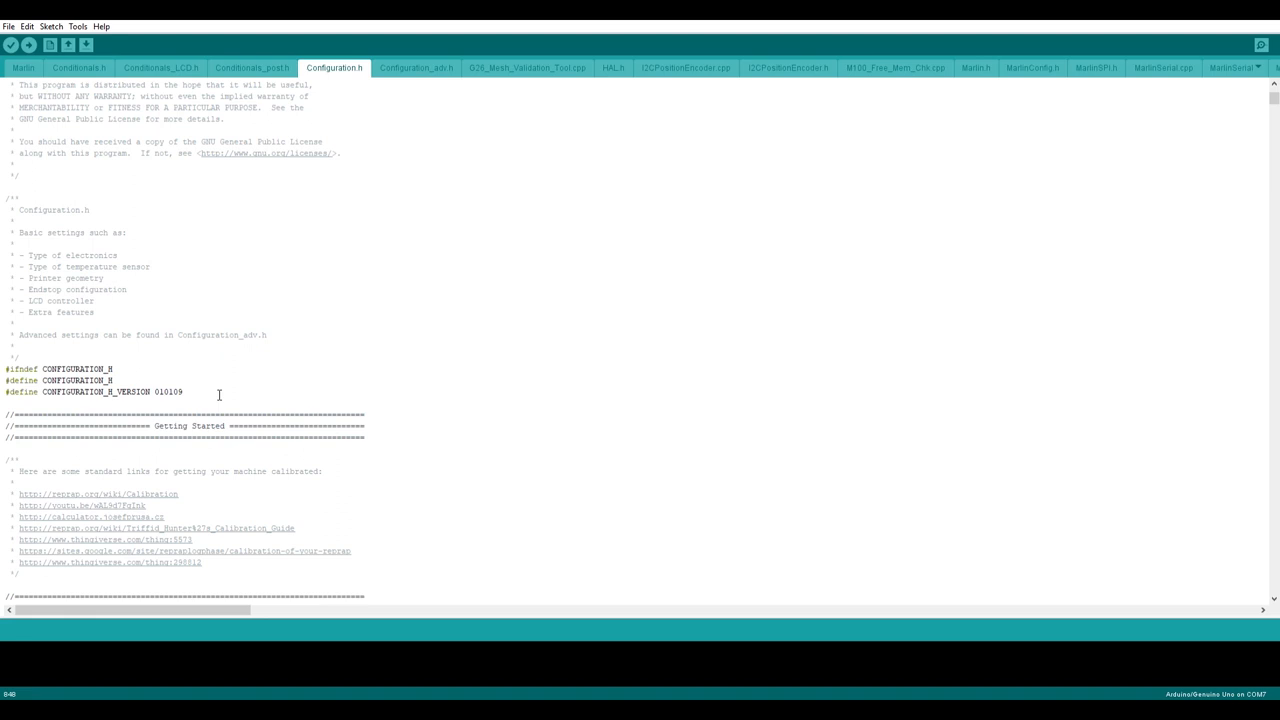
pyautogui.scroll(-3)
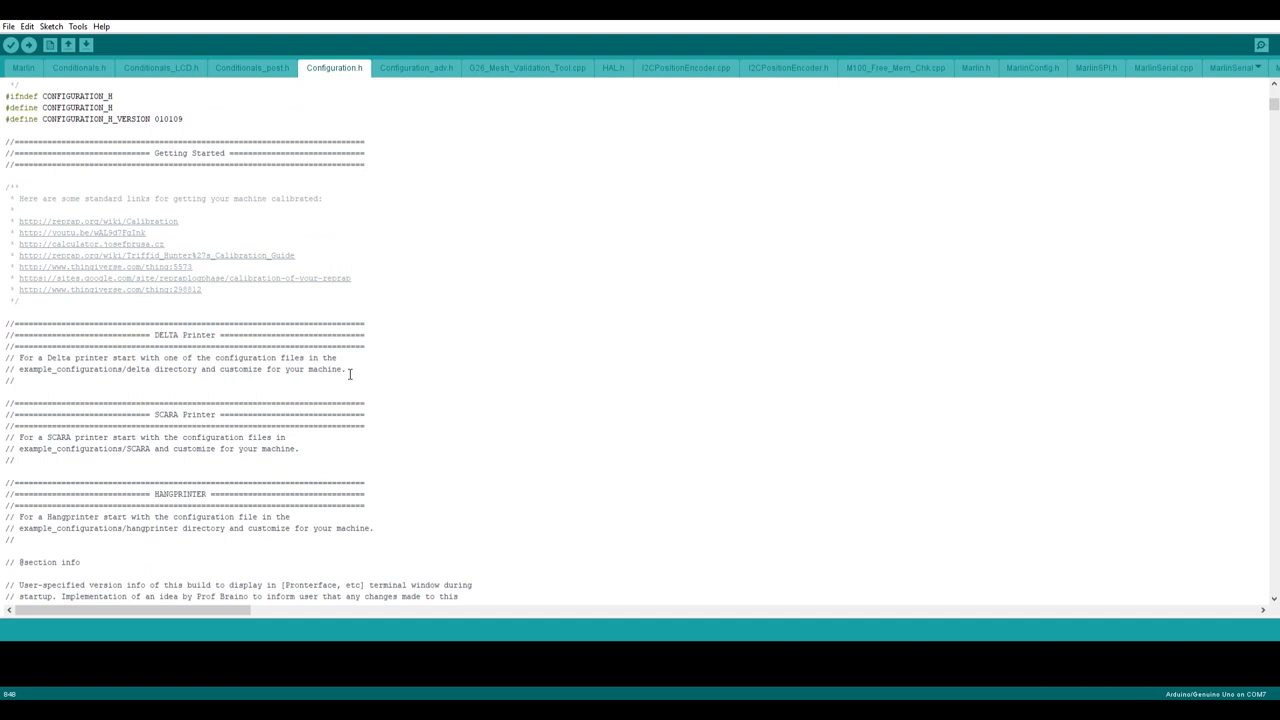
pyautogui.scroll(-3)
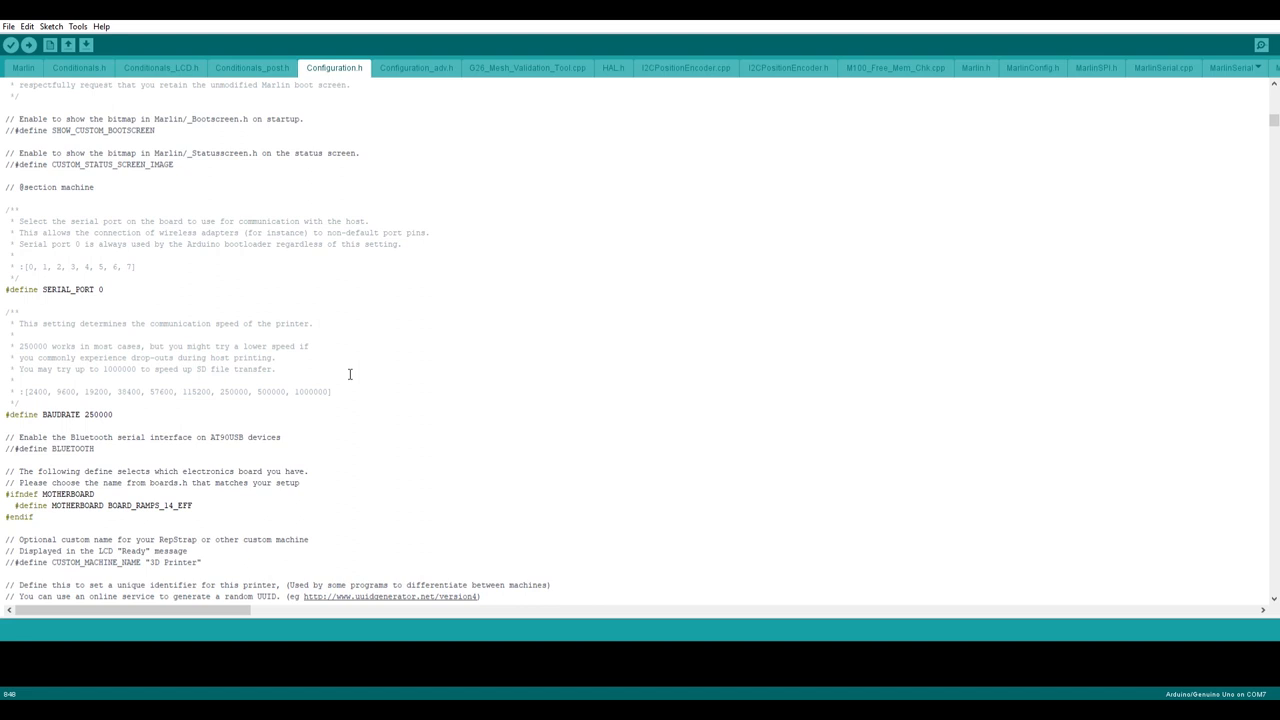
# - Scroll down to the MOTHERBOARD, machine name and EXTRUDERS (count 1) section
pyautogui.scroll(-3)
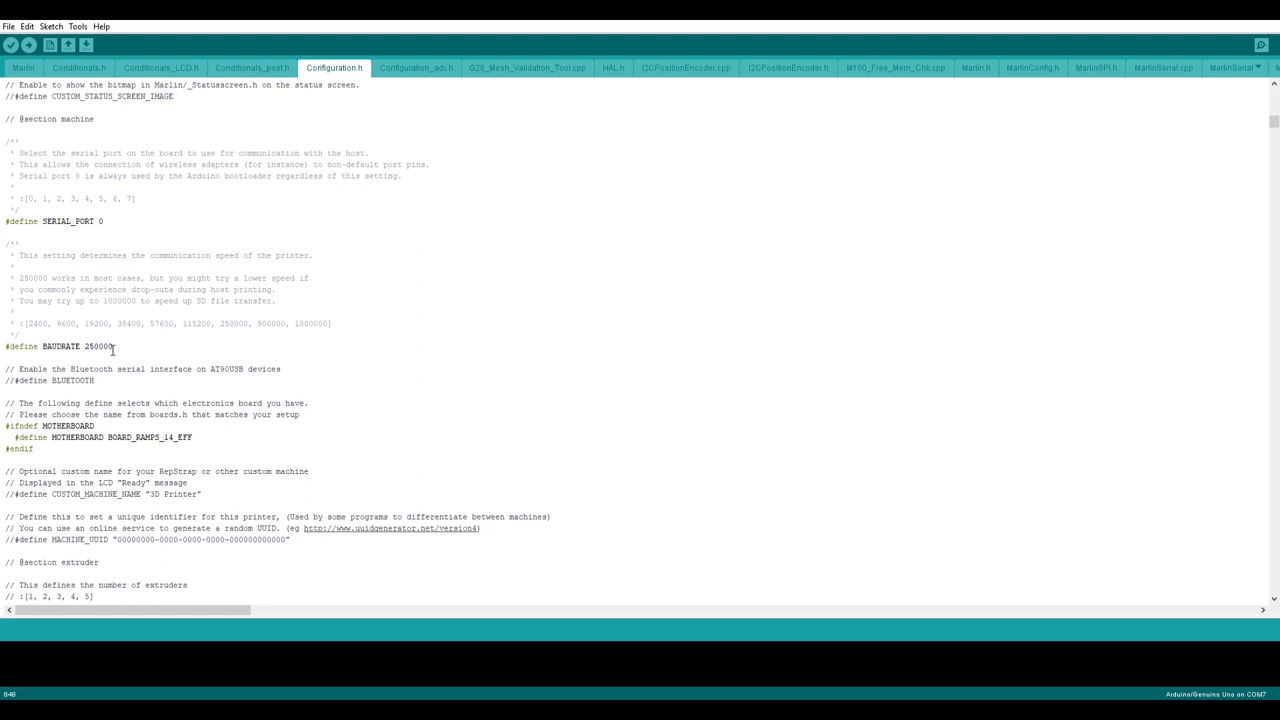
pyautogui.scroll(-3)
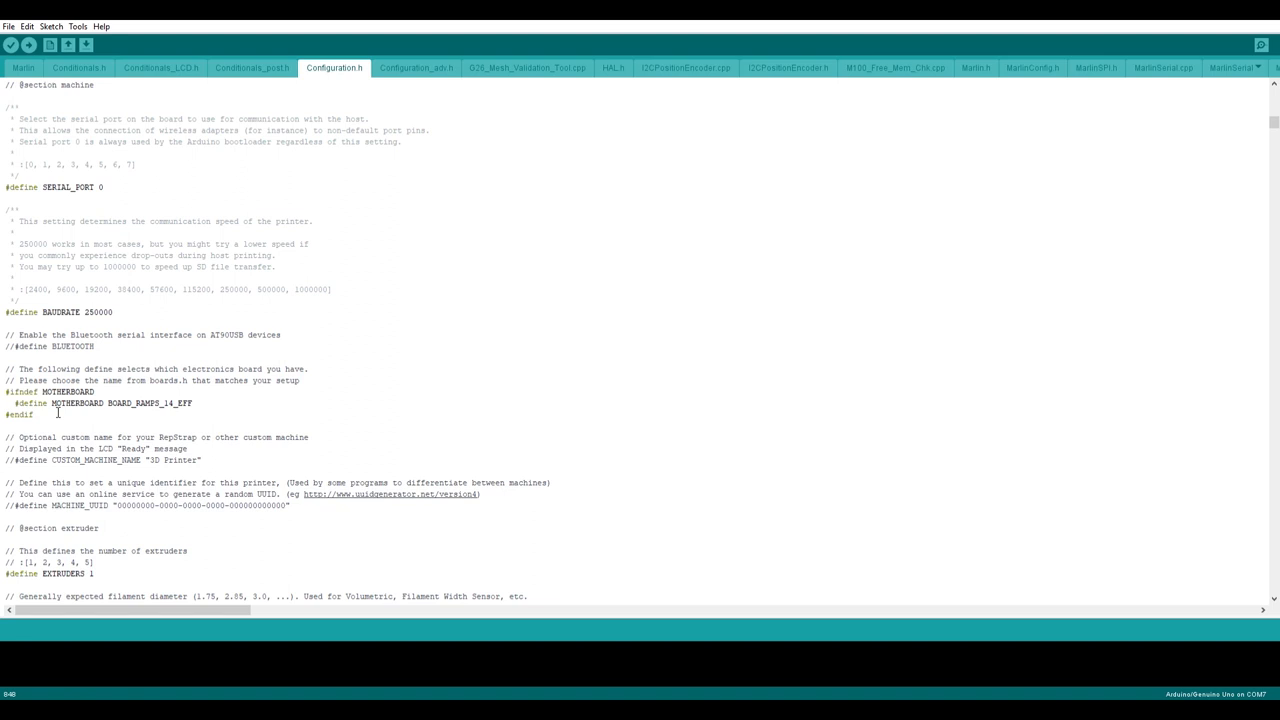
pyautogui.click(194, 403)
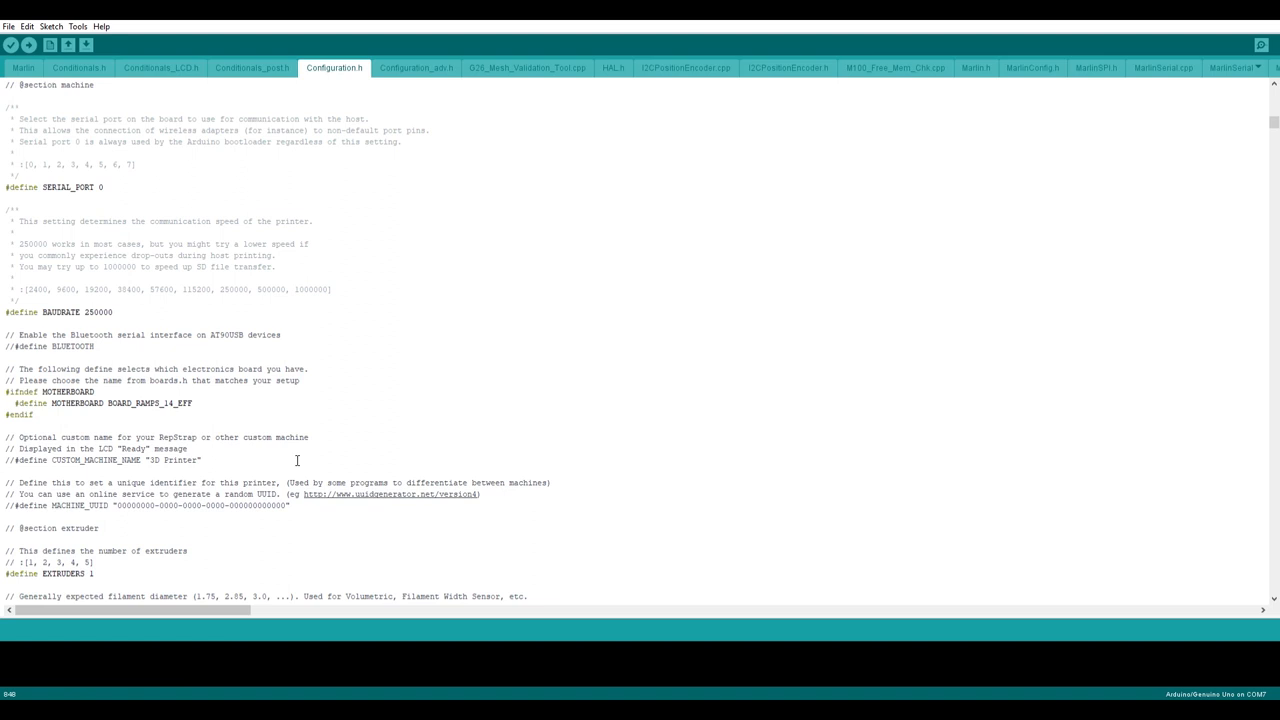
pyautogui.scroll(-3)
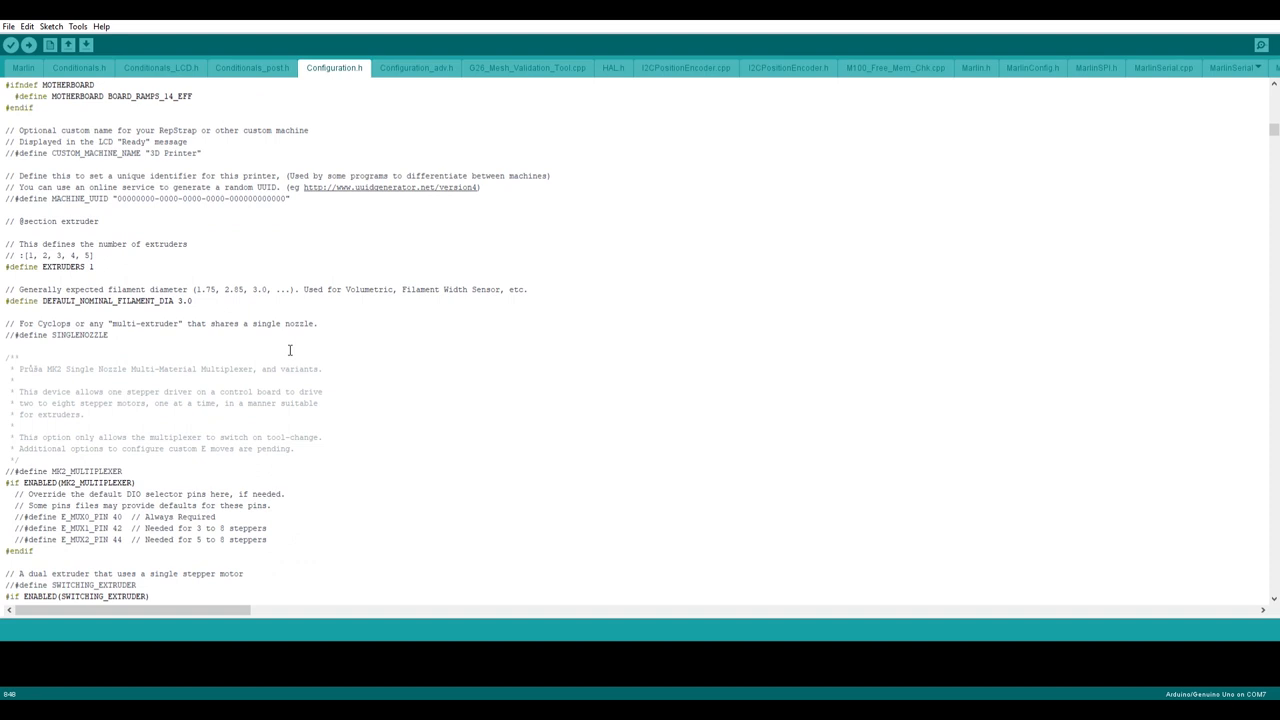
# - Scroll past POWER_SUPPLY and thermal settings to steps per unit, feedrate, acceleration and jerk
pyautogui.scroll(-3)
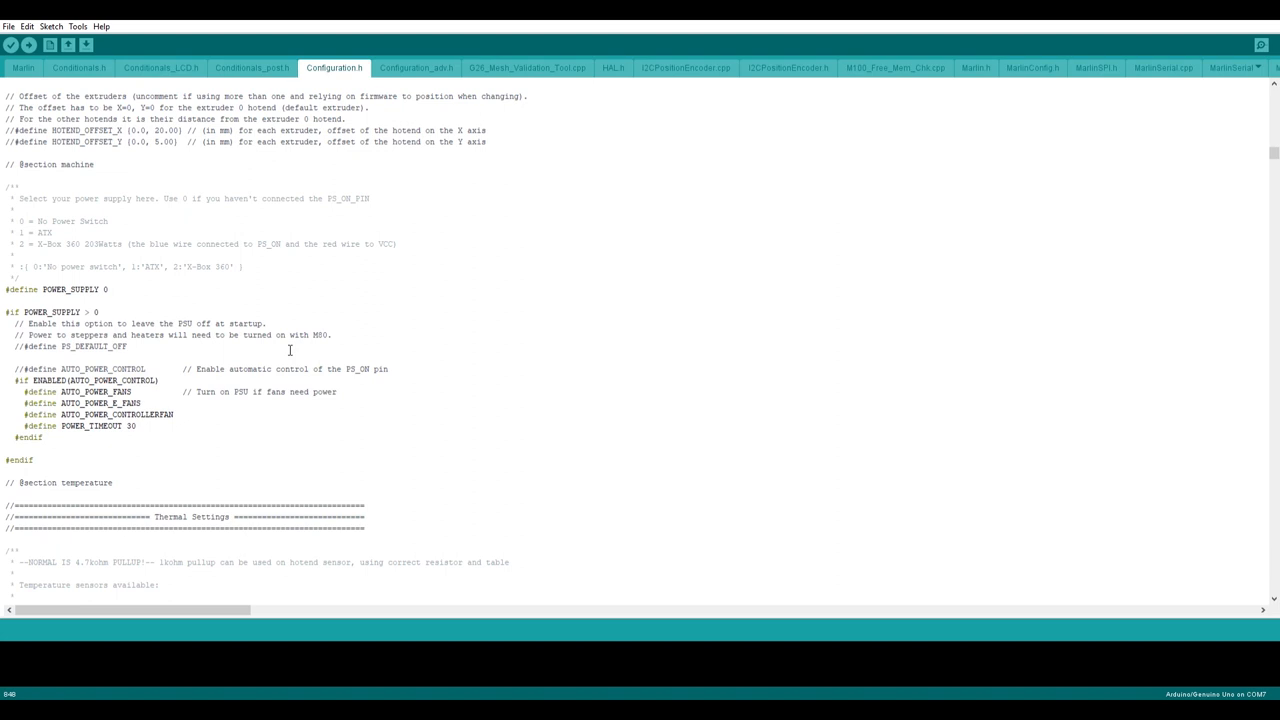
pyautogui.scroll(-3)
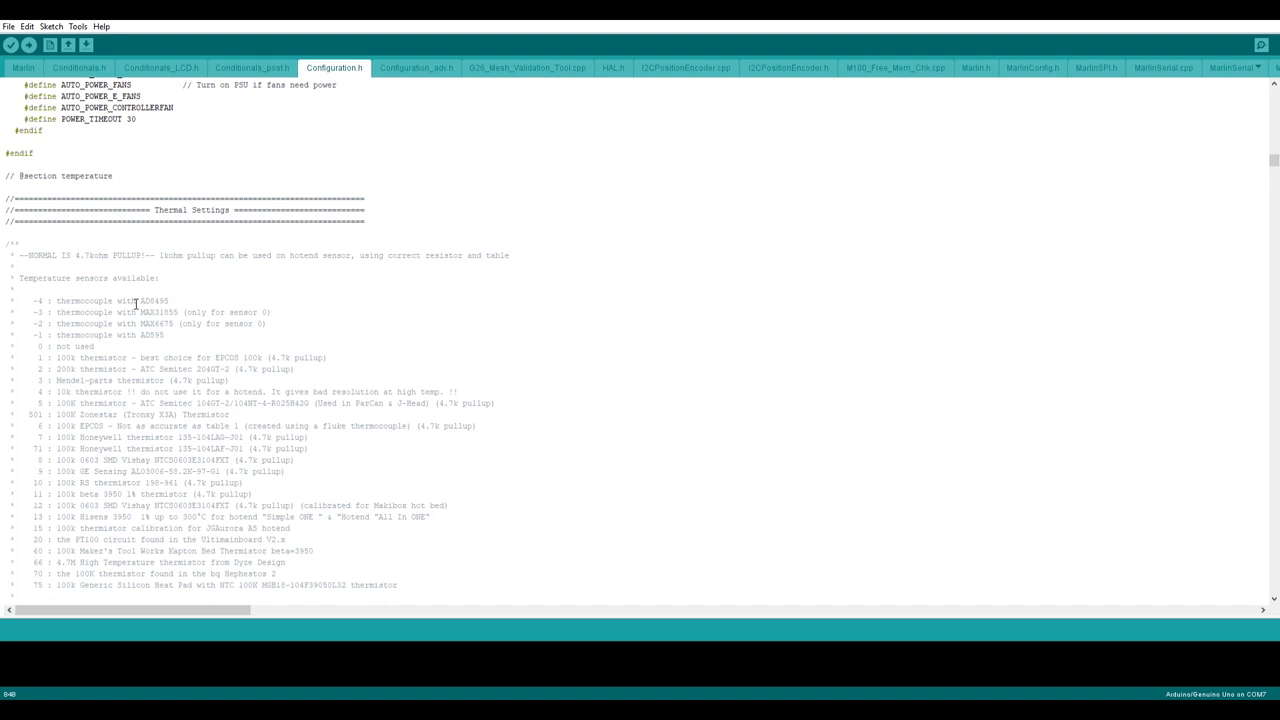
pyautogui.scroll(-3)
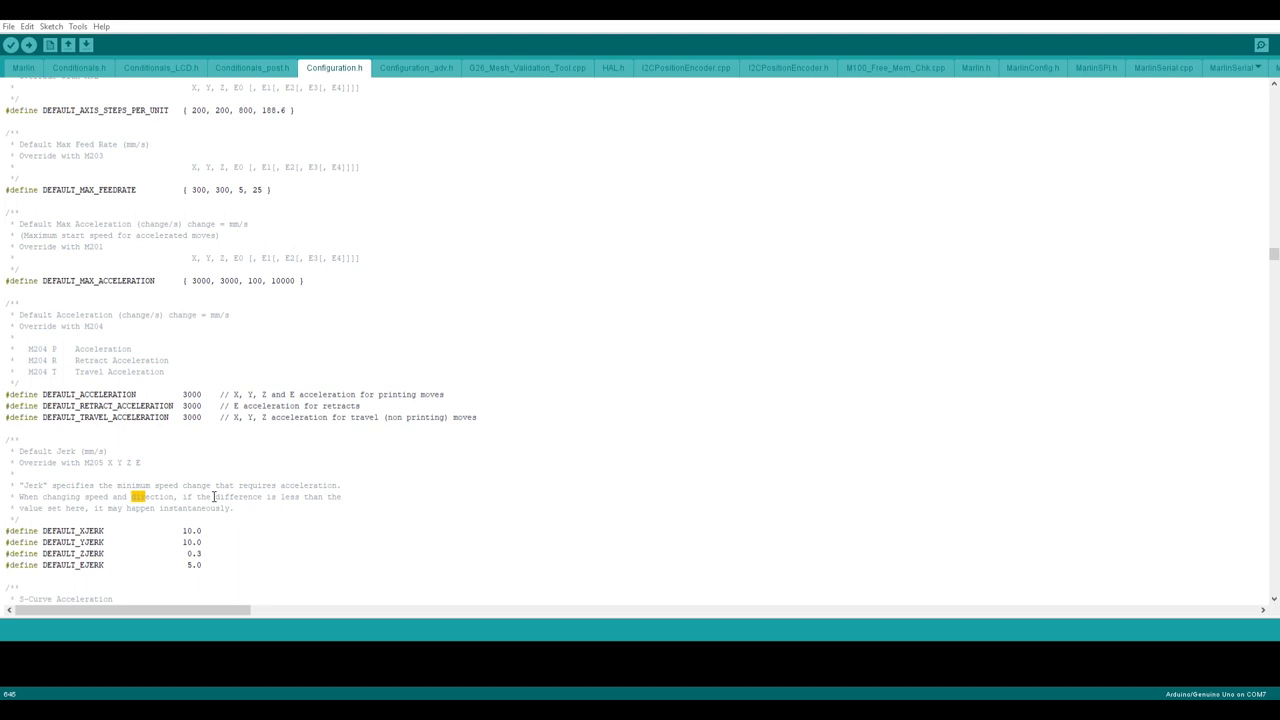
# - Scroll to the stepper enable and INVERT_X_DIR, INVERT_Y_DIR, INVERT_Z_DIR defines
pyautogui.scroll(-3)
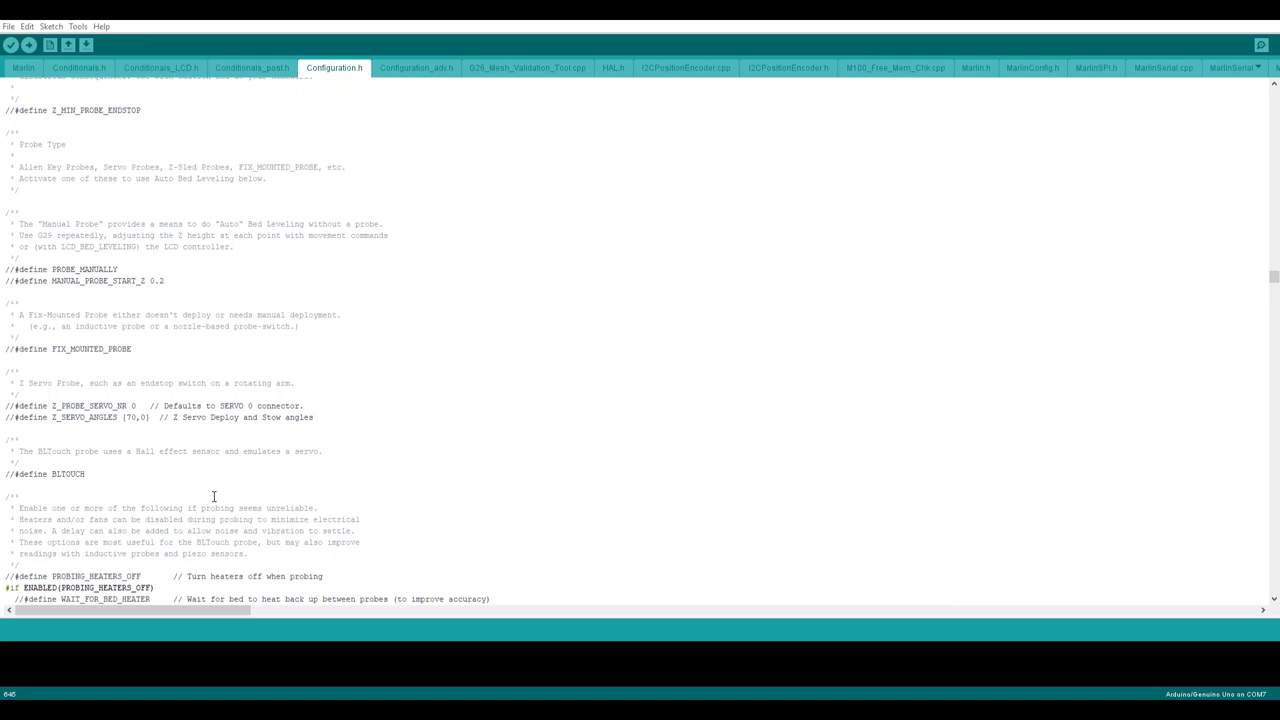
pyautogui.scroll(-3)
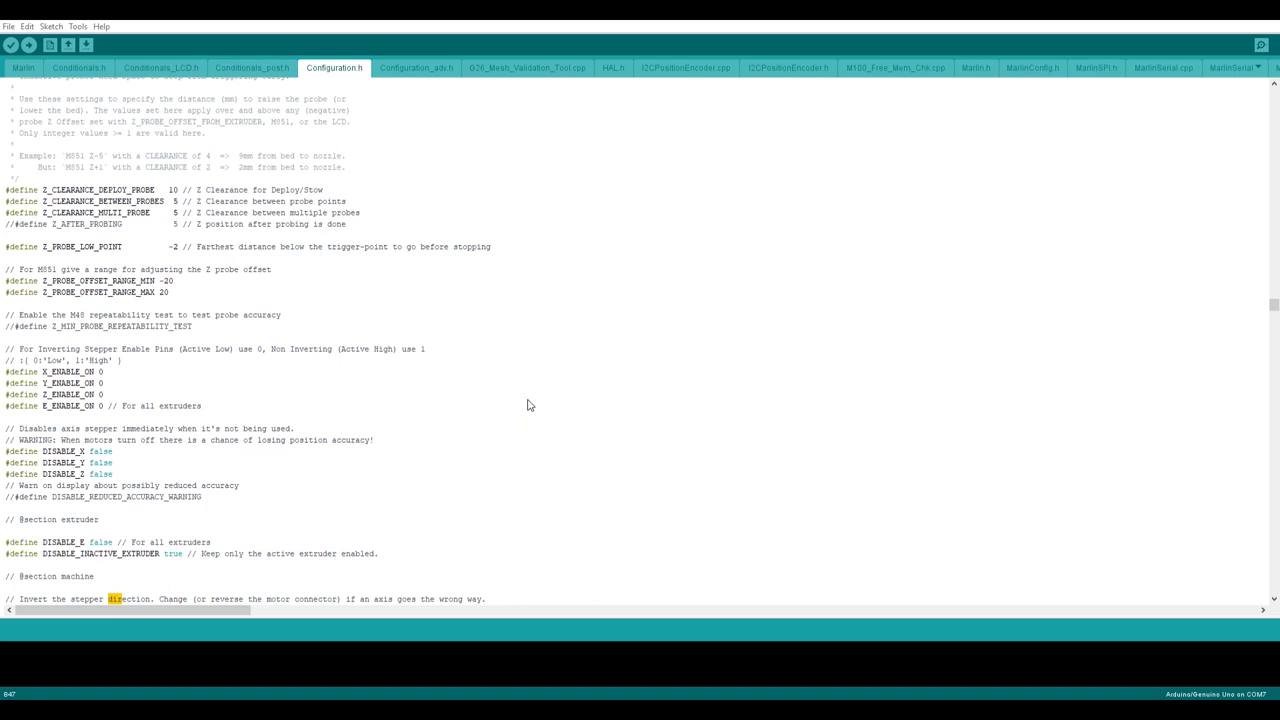
pyautogui.scroll(-3)
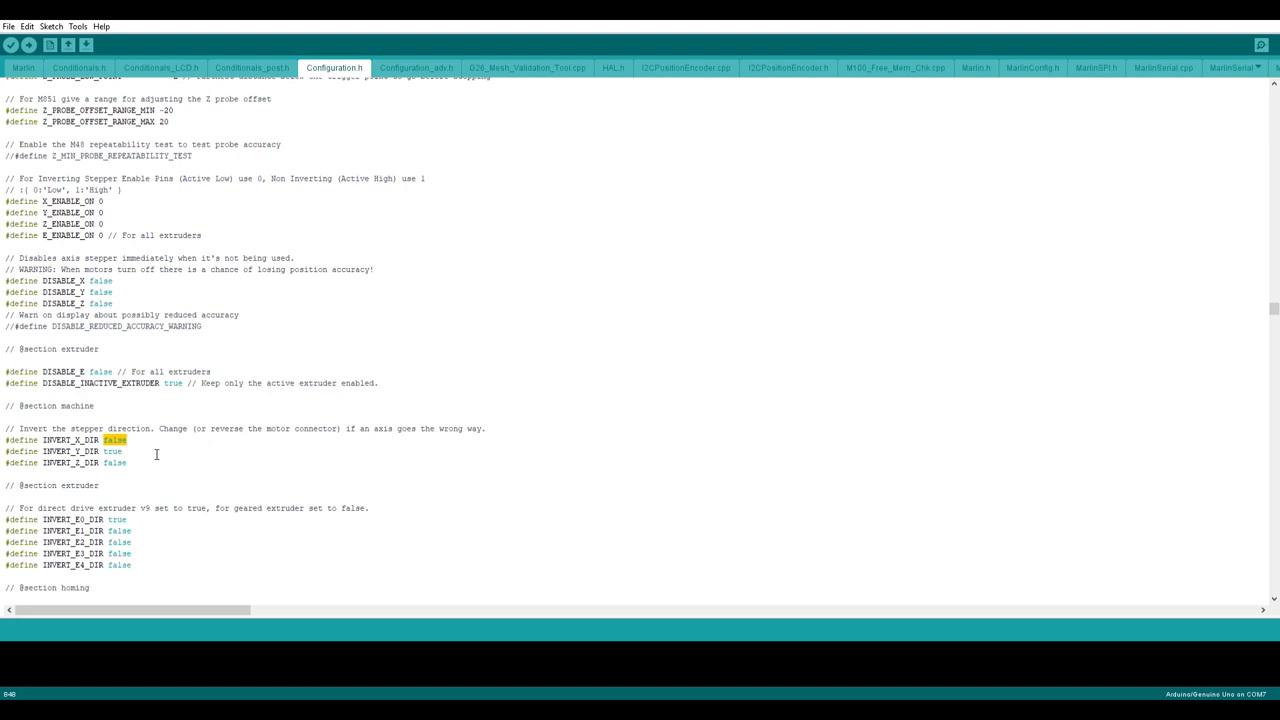
pyautogui.click(112, 464)
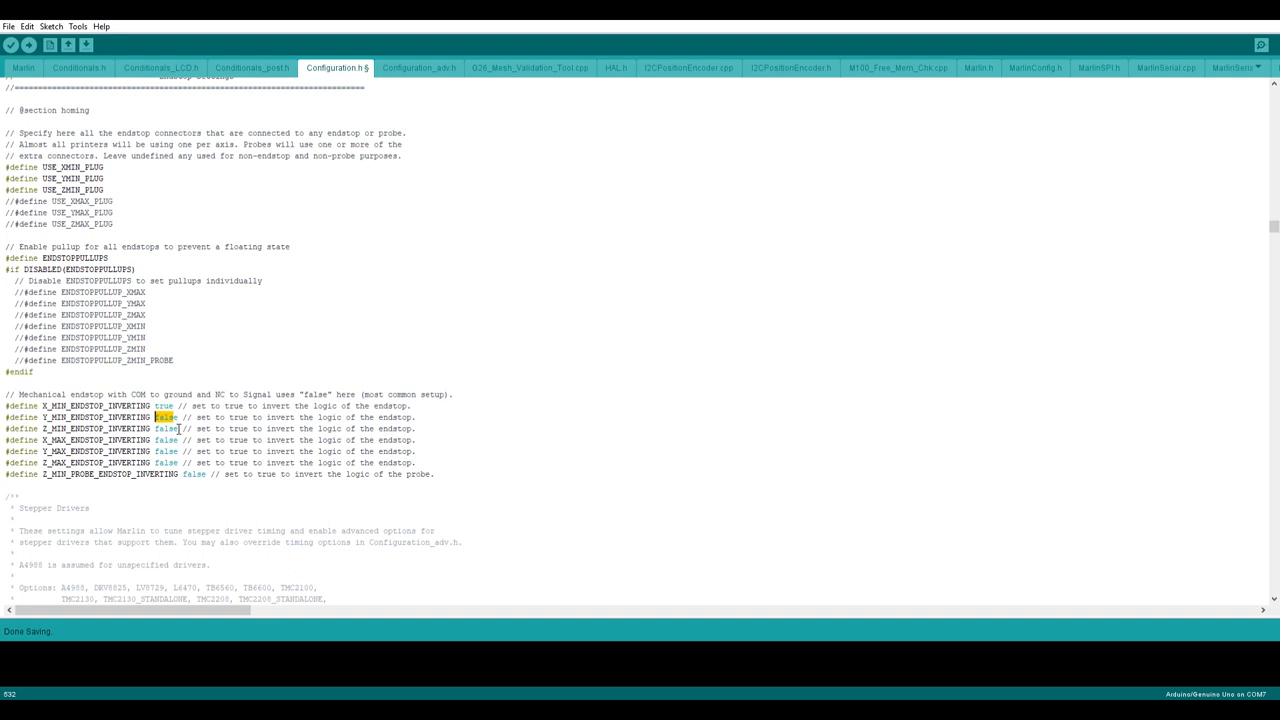
# - Replace false with 'true' on the Y_MIN_ENDSTOP_INVERTING line
pyautogui.write('true')
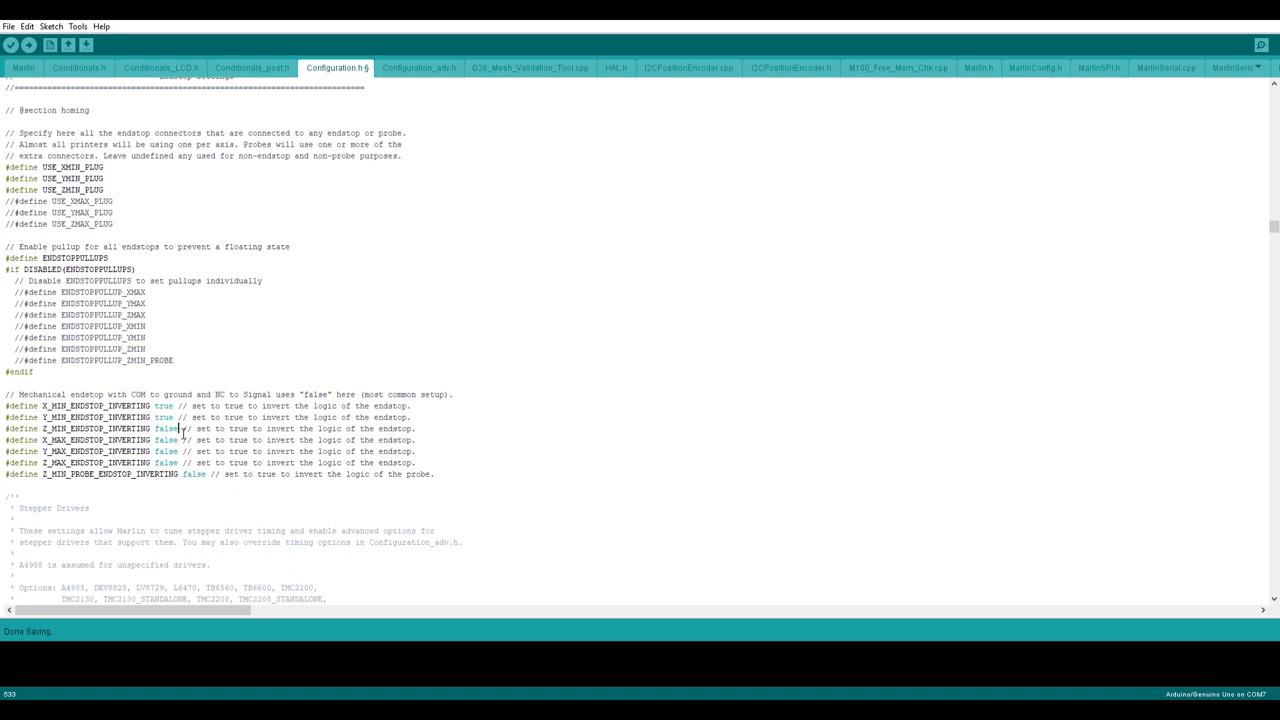